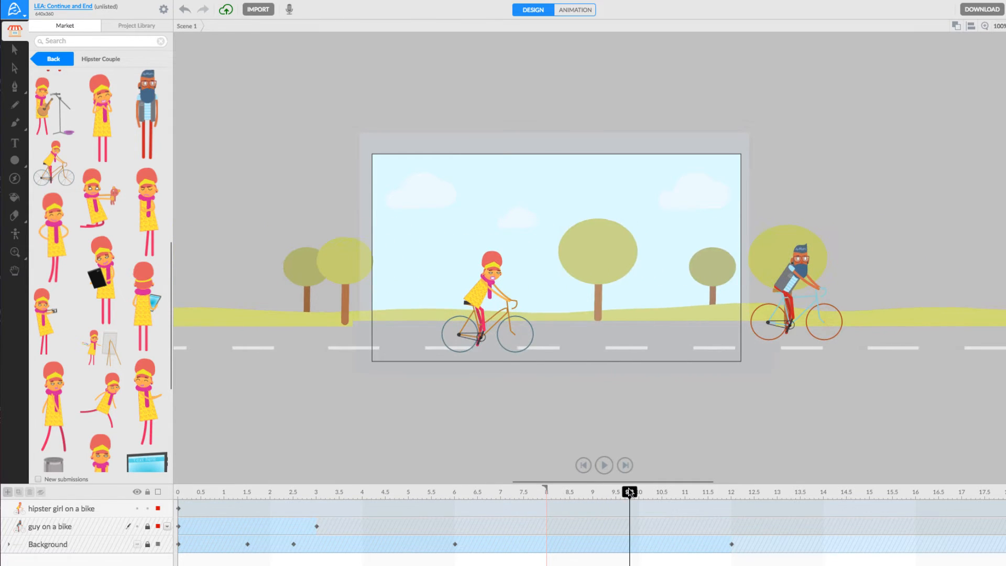
Step: Set the hipster girl on a bike layer's end action to End, stopping at two seconds
left_click(250, 492)
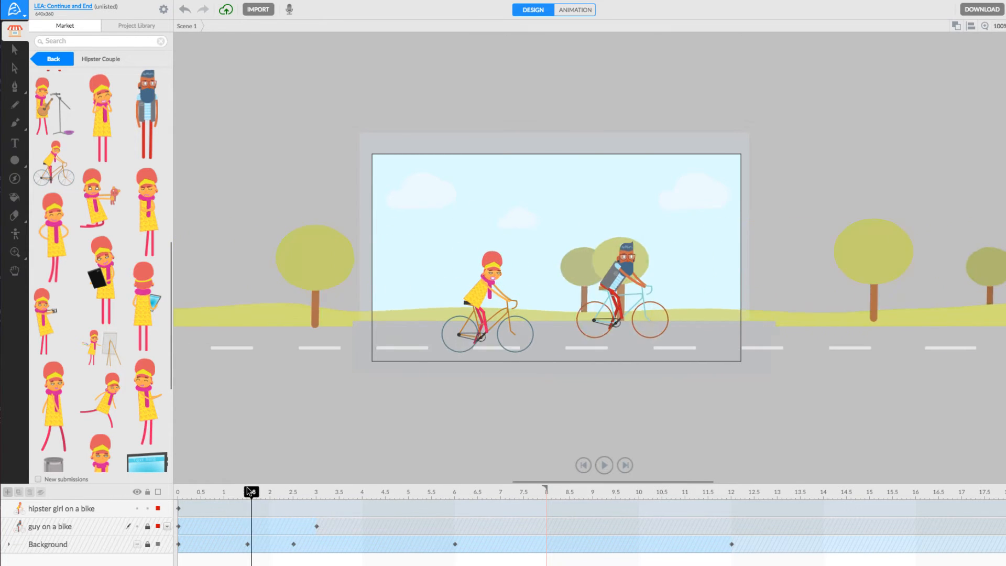
left_click_drag(251, 491, 223, 491)
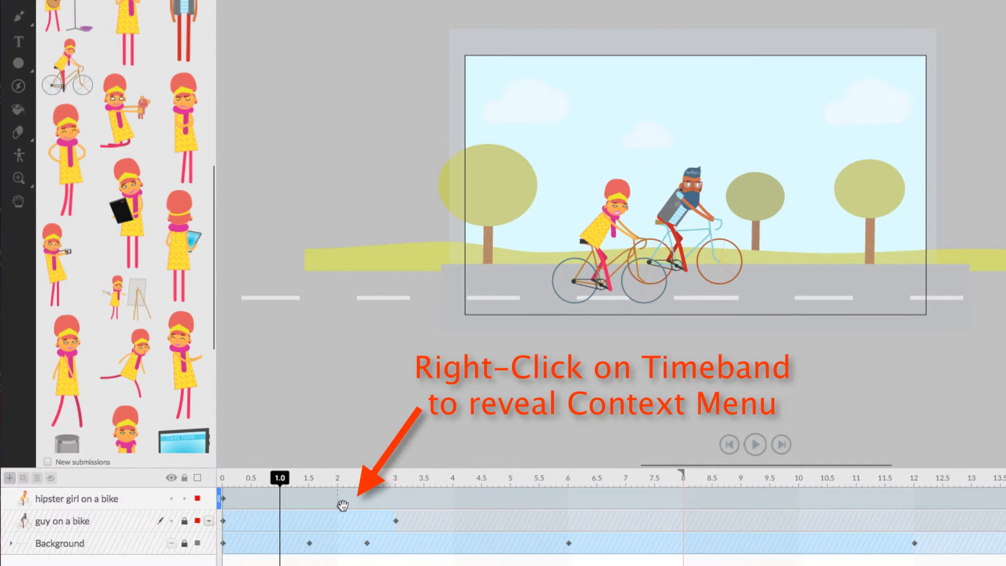
right_click(342, 504)
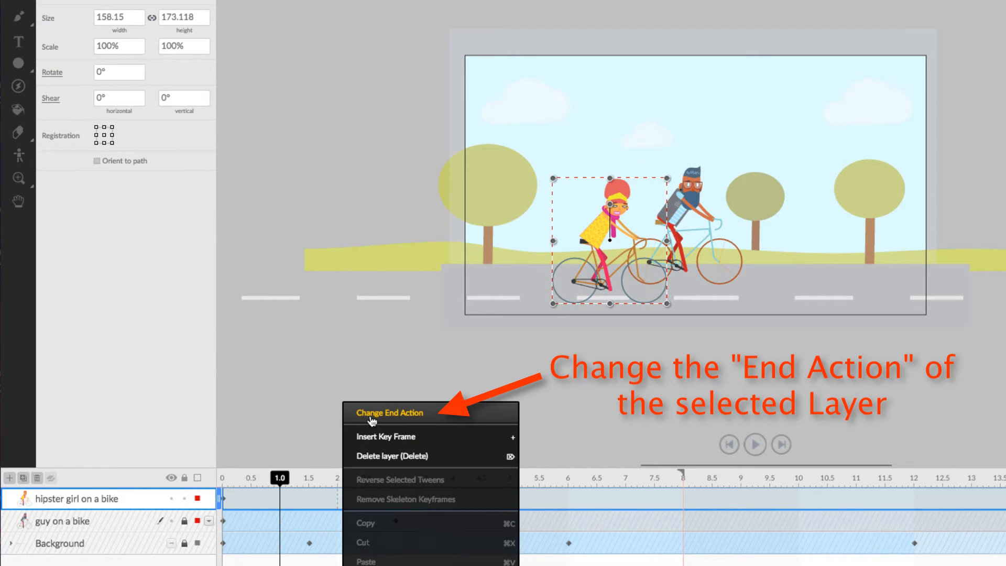
left_click(389, 412)
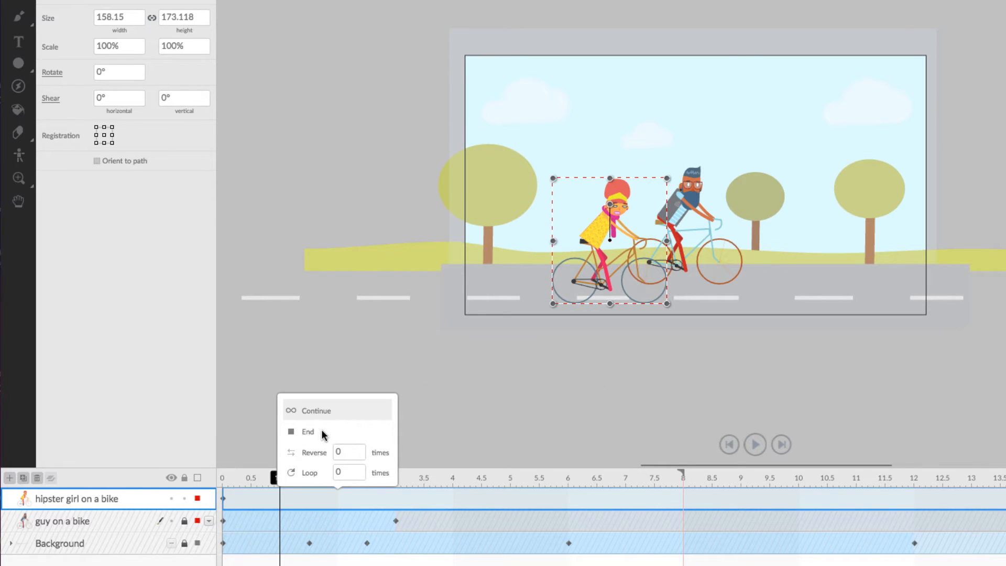
left_click(308, 431)
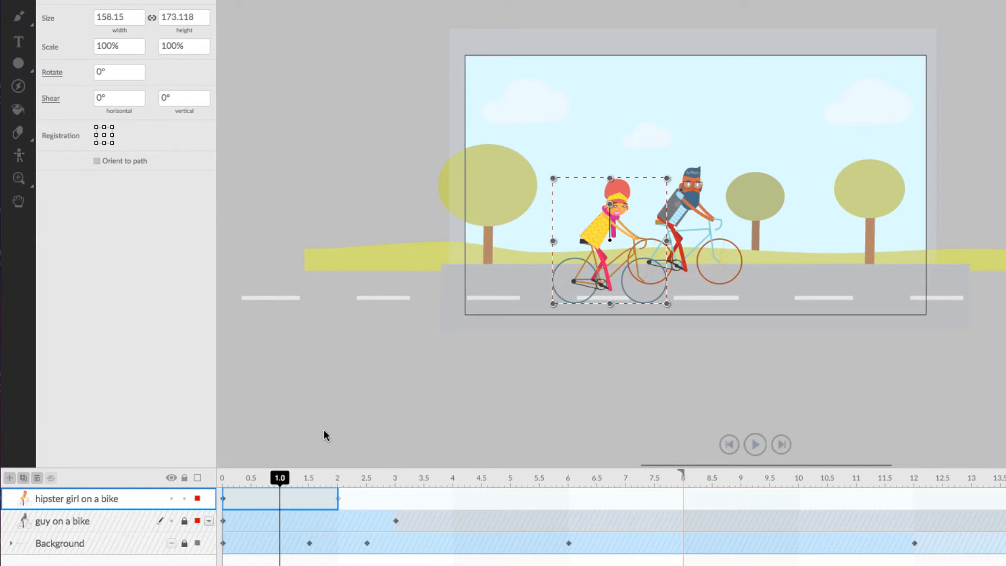
Step: Shift the girl's timeband later and resize it to span about 1 s to 5.2 s
left_click_drag(280, 477, 361, 477)
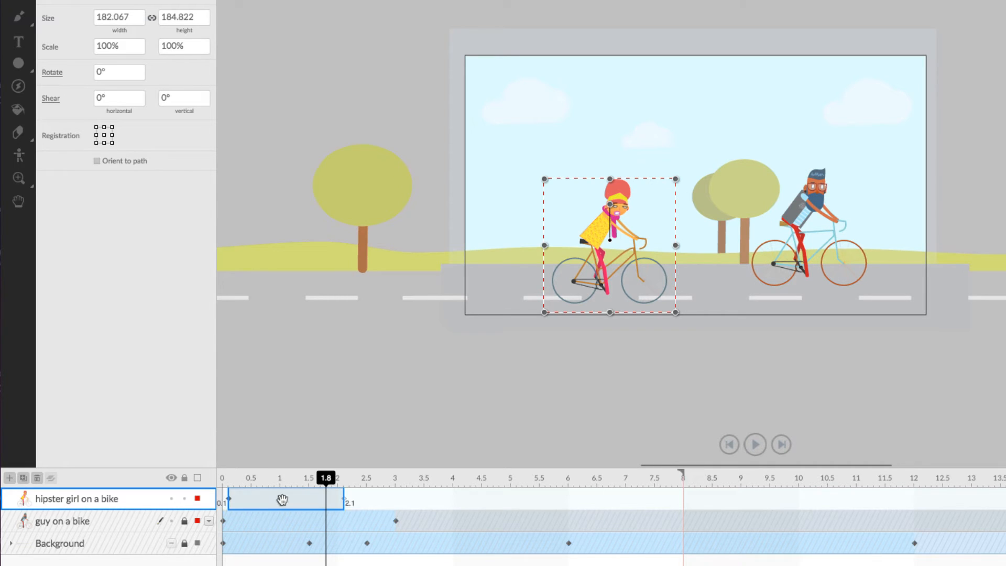
left_click_drag(282, 499, 392, 499)
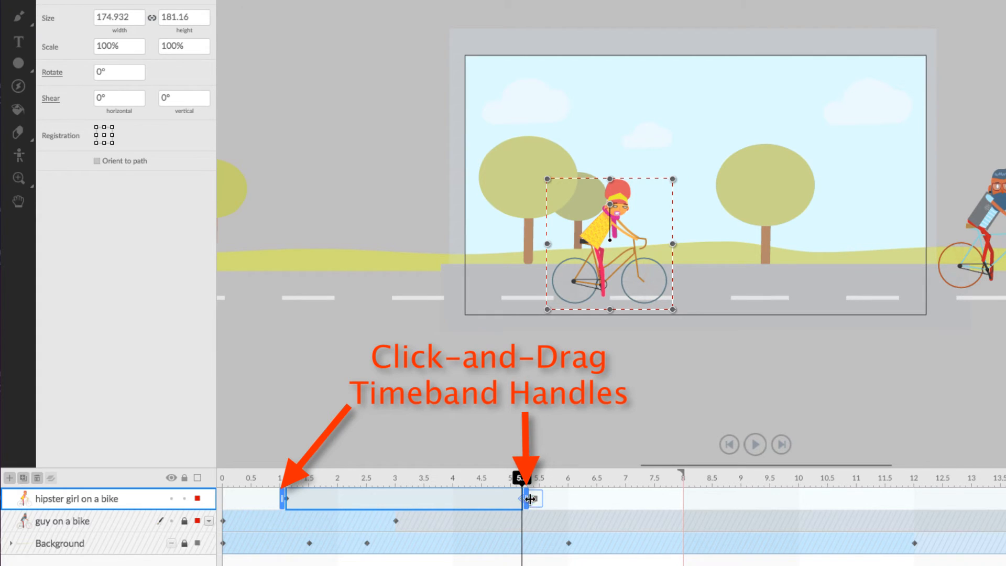
left_click_drag(533, 498, 523, 499)
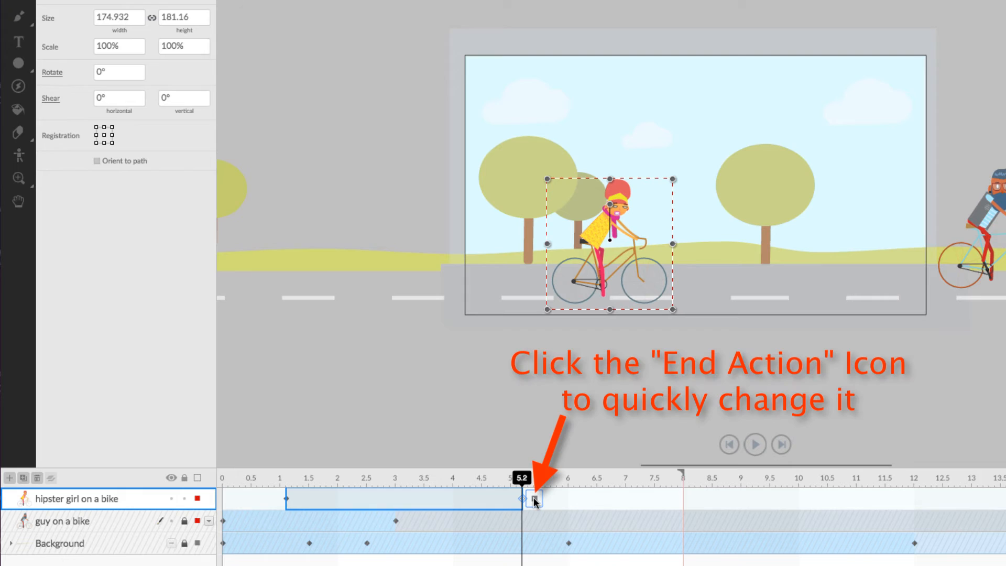
Step: Keep the girl's end action at End, then drag her from off-stage left to the right side
left_click(534, 501)
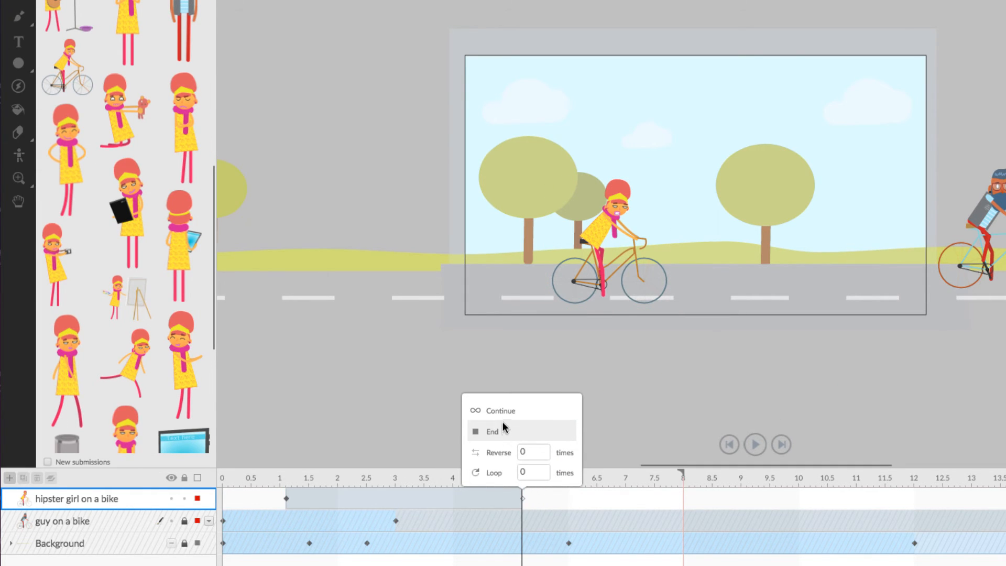
left_click(492, 430)
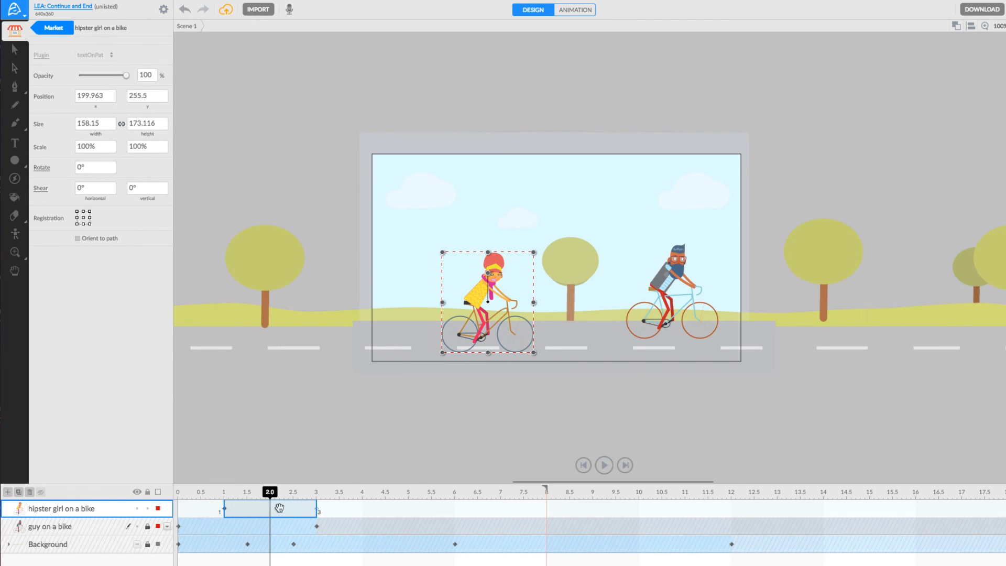
left_click(223, 491)
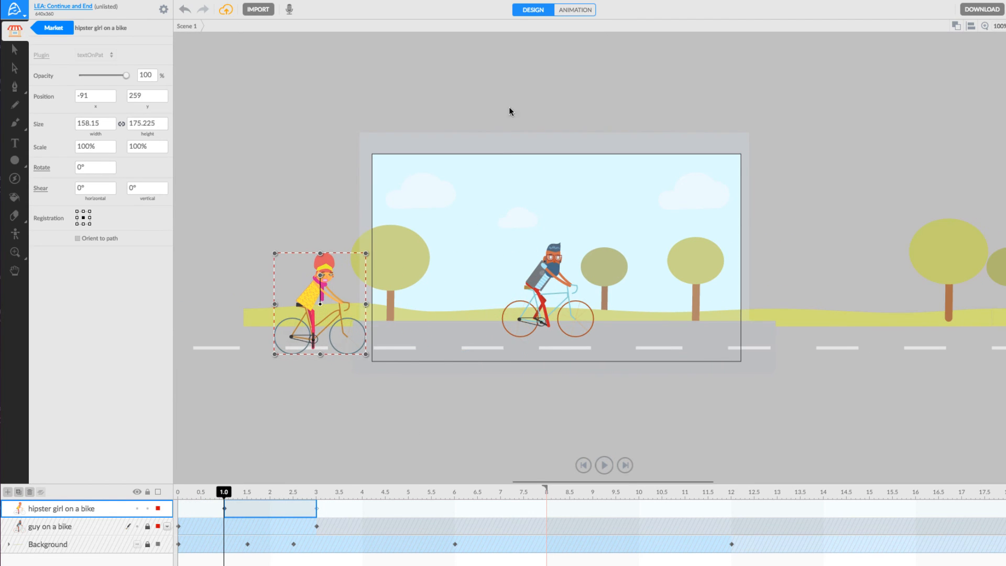
left_click_drag(319, 304, 672, 302)
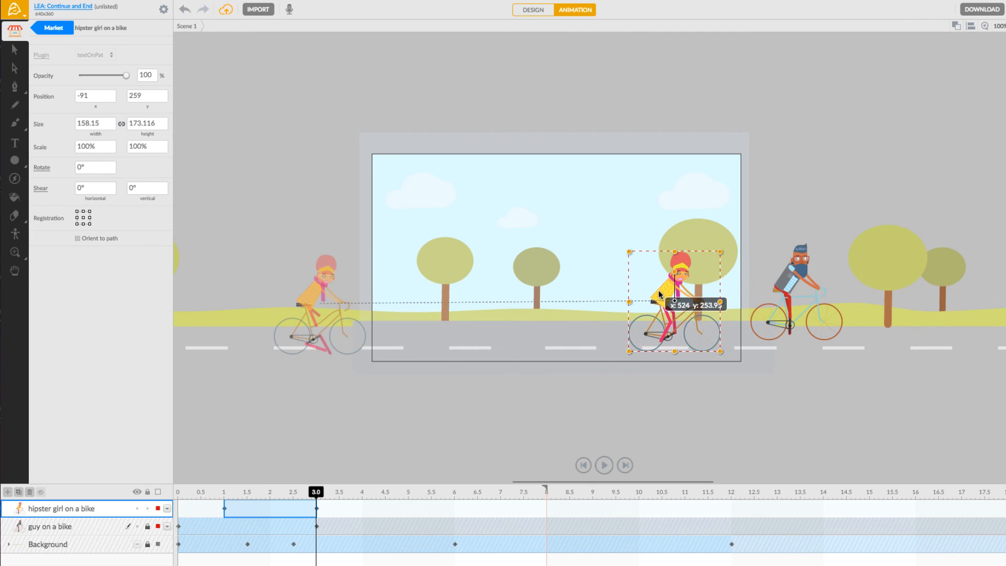